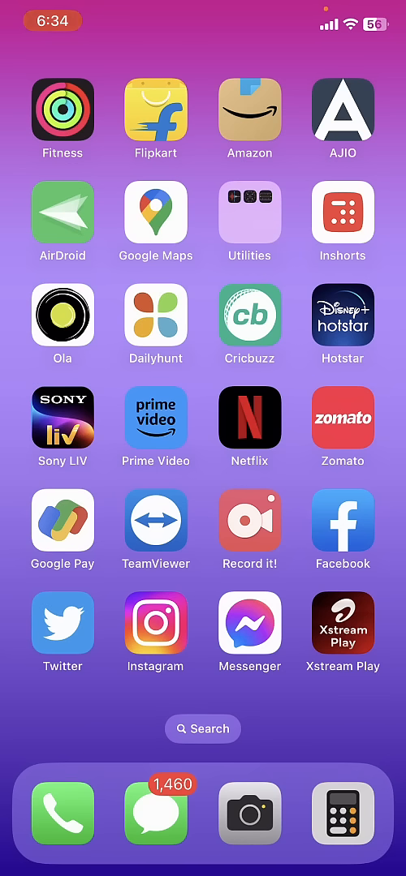
- Toggle Airplane Mode on and then back off from Control Center
left_click(342, 316)
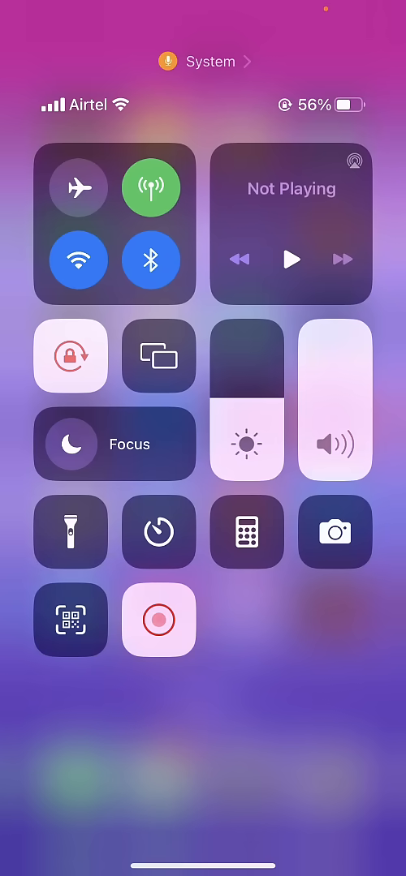
left_click(71, 188)
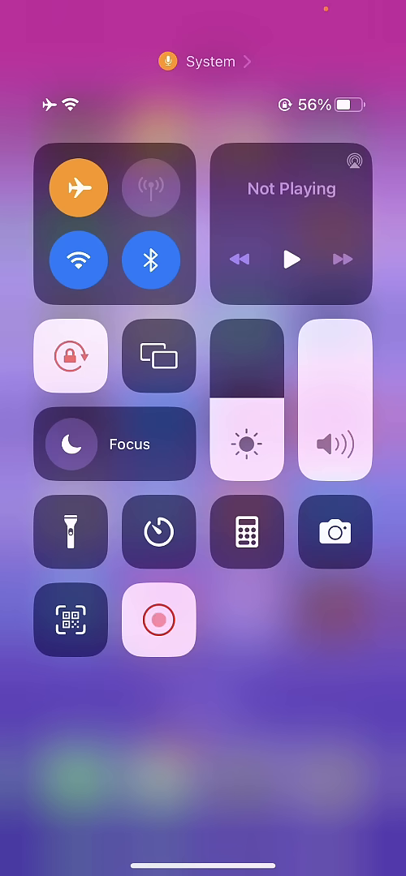
left_click(71, 188)
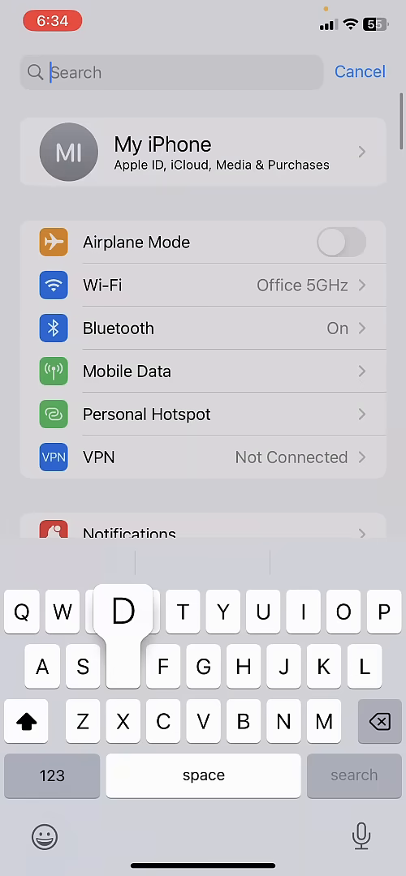
- Search Settings for 'Date', go to Date & Time and switch Set Automatically off
type("Date")
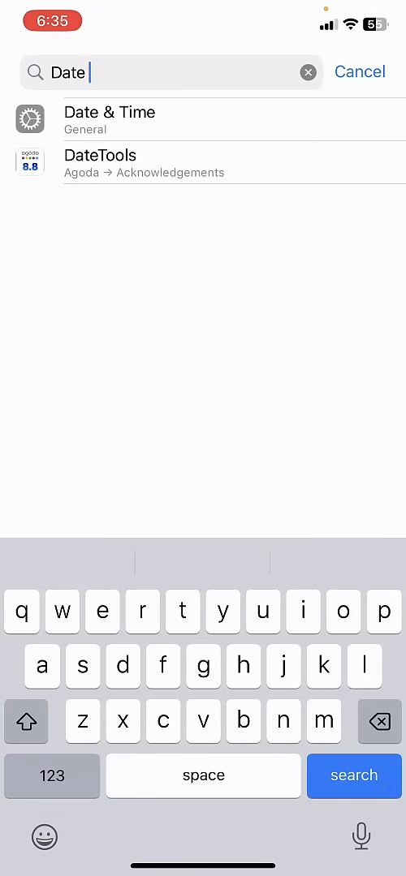
left_click(108, 119)
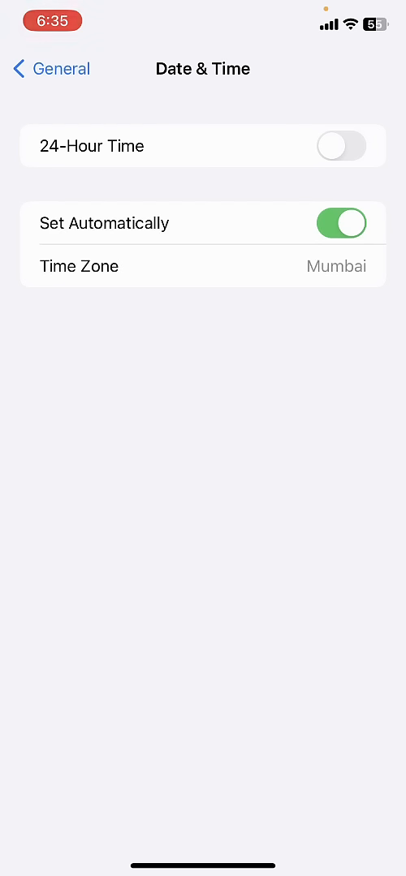
left_click(339, 222)
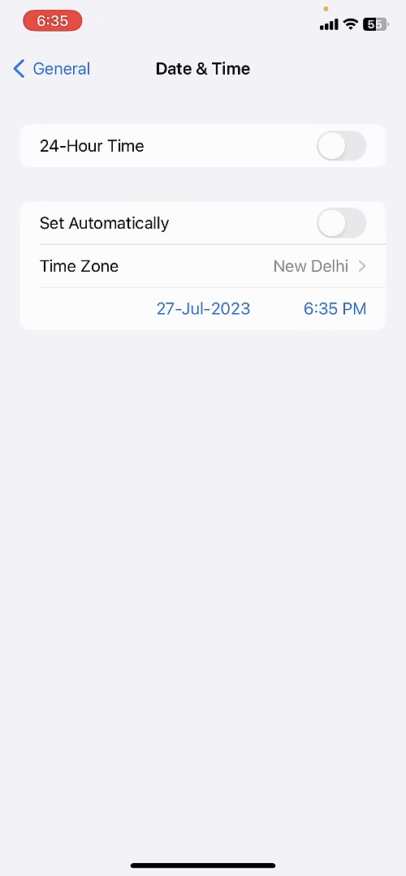
left_click(341, 222)
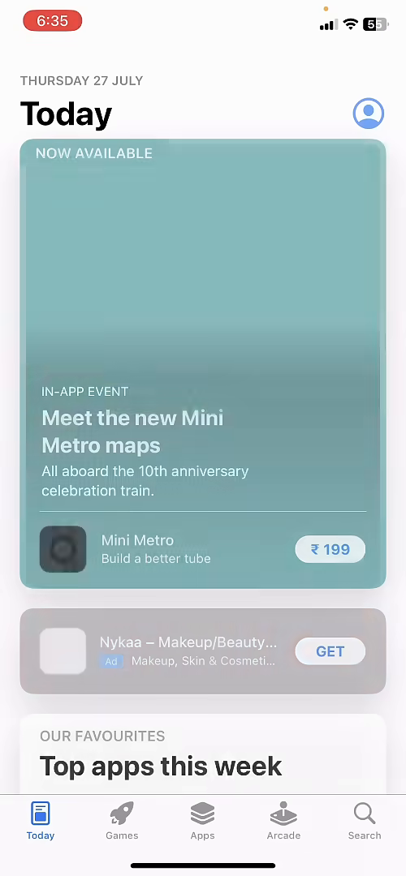
- Search the App Store for 'hot', pick hotstar and confirm the listing shows OPEN, then return Home
left_click(363, 813)
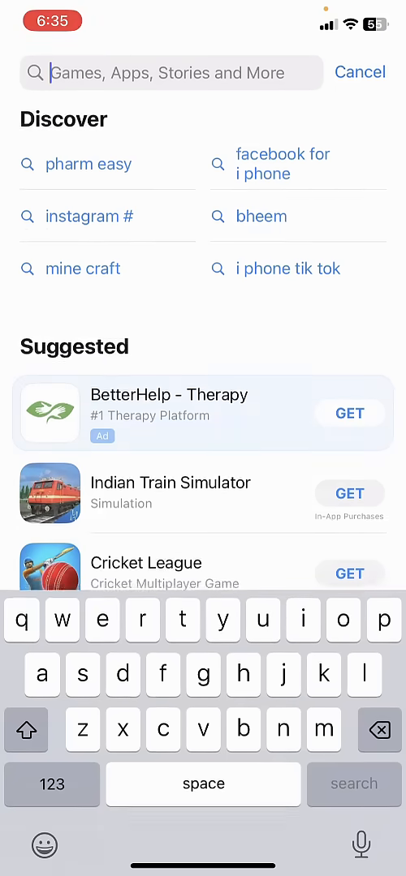
type("hot")
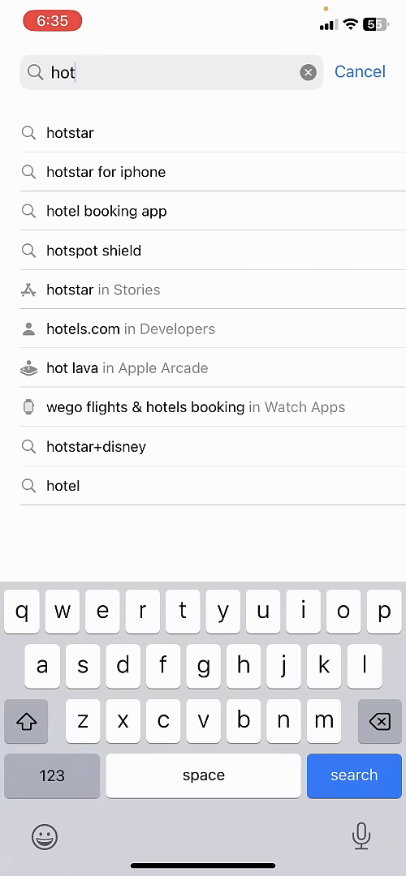
left_click(68, 133)
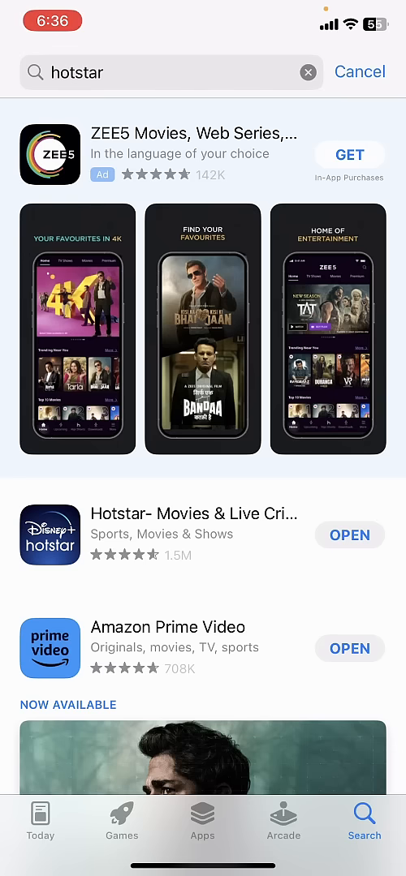
key("home")
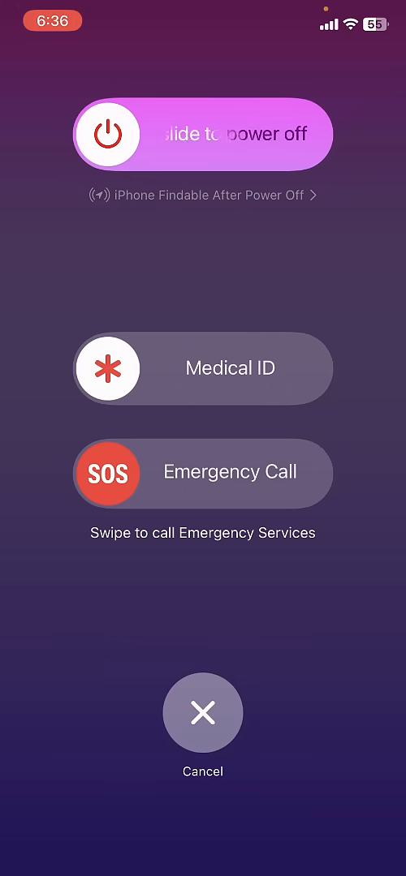
- Dismiss the slide-to-power-off screen and return to the Home Screen
left_click(201, 713)
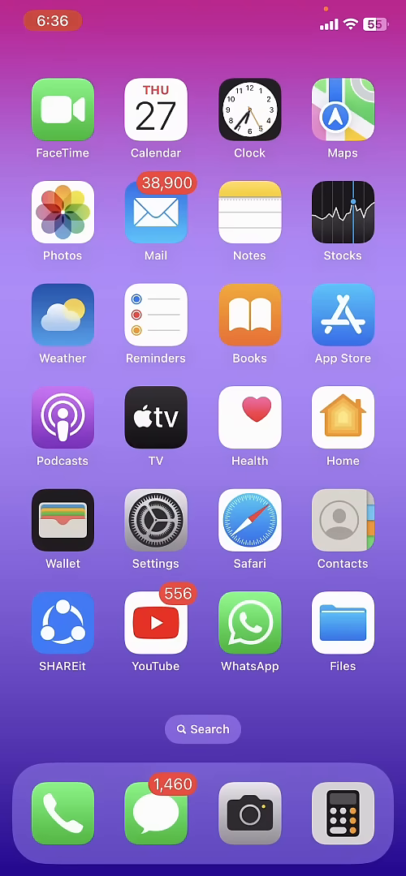
- Swipe to the Home Screen page that holds the Hotstar icon
scroll("left", 3)
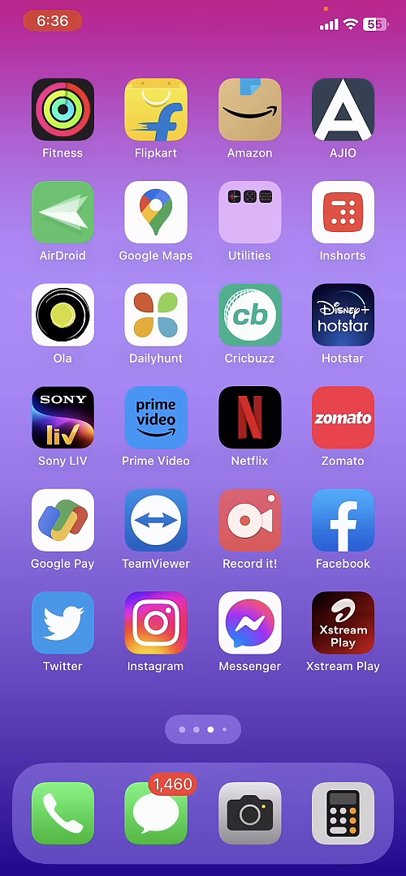